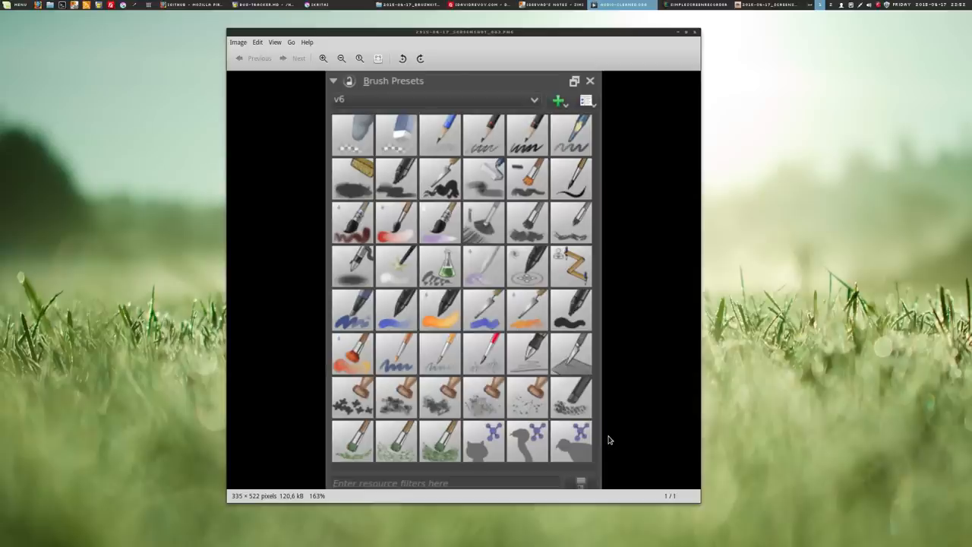
{"action": "mouse_move", "coordinate": [670, 295]}
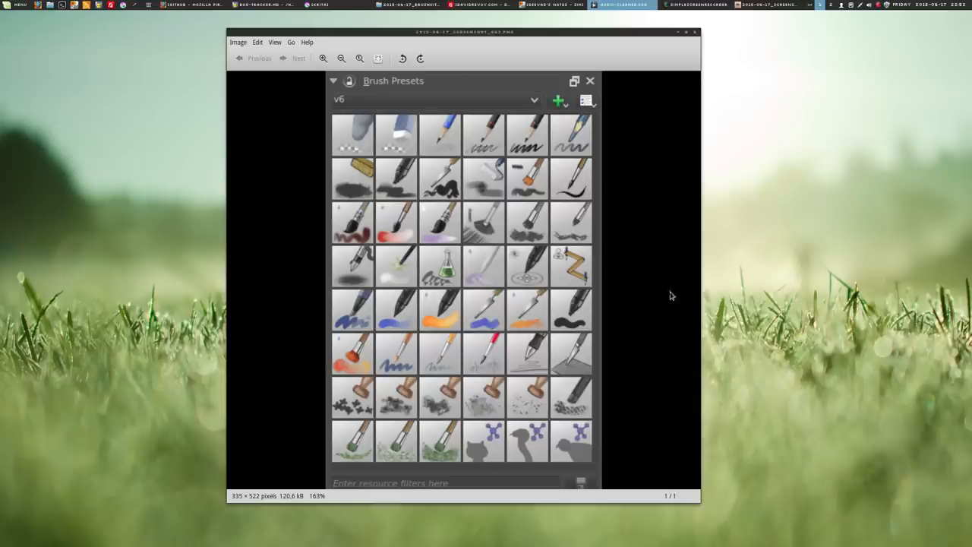
Bring the Krita workspace with the twelve tiled paintings to the front
{"action": "left_click", "coordinate": [590, 81]}
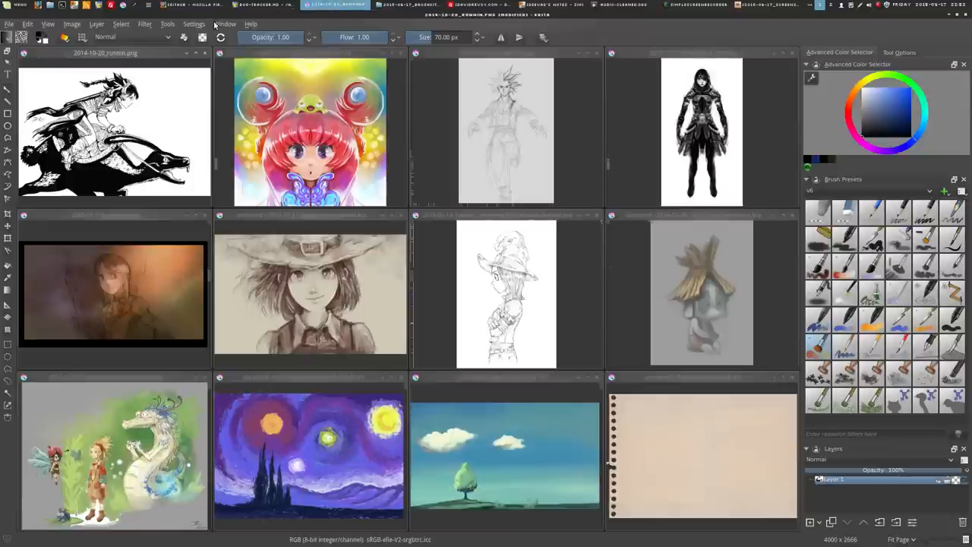
Import the 2015-04-17_deevadkrita_V6 bundle through the resource manager
{"action": "left_click", "coordinate": [194, 24]}
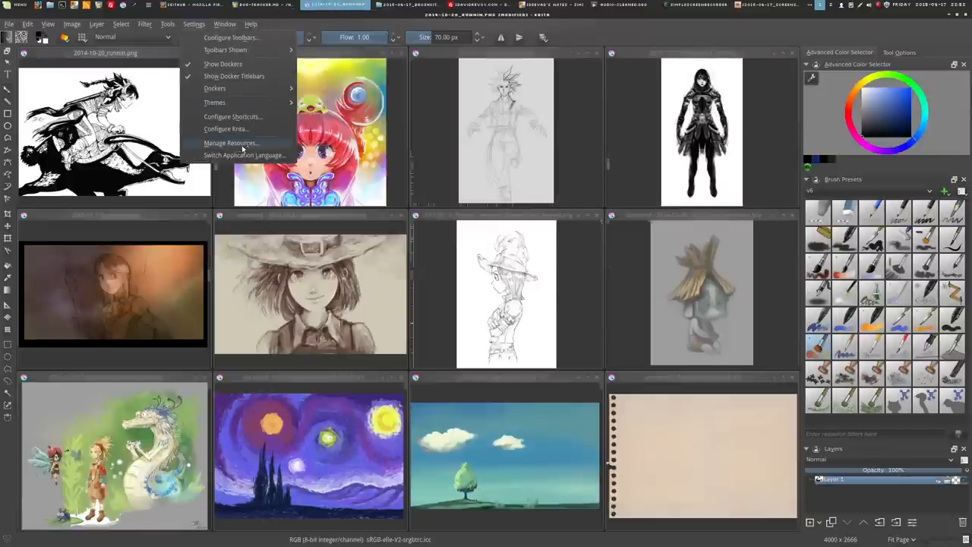
{"action": "left_click", "coordinate": [231, 142]}
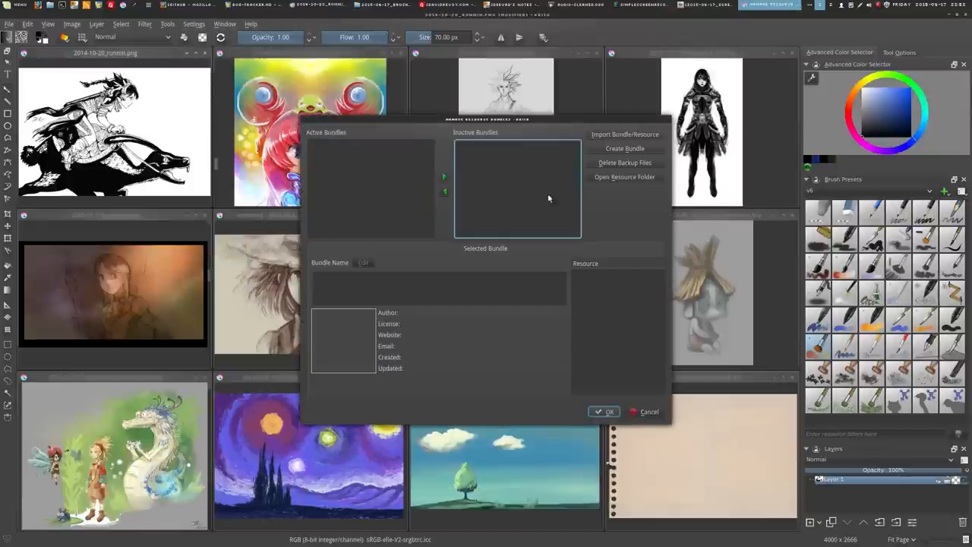
{"action": "left_click", "coordinate": [624, 134]}
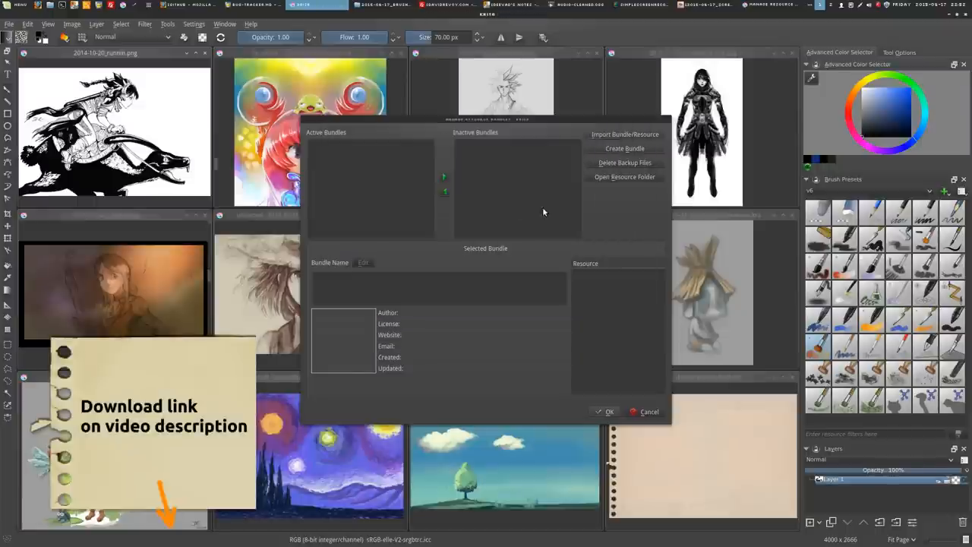
{"action": "left_click", "coordinate": [624, 134]}
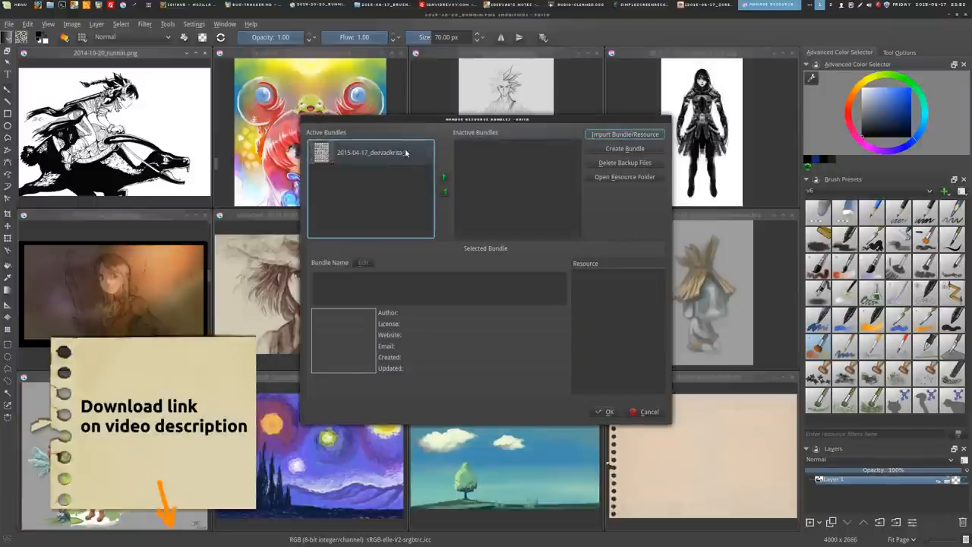
Inspect the deevad V6 bundle's details, deactivate it, and cancel without applying
{"action": "left_click", "coordinate": [370, 152]}
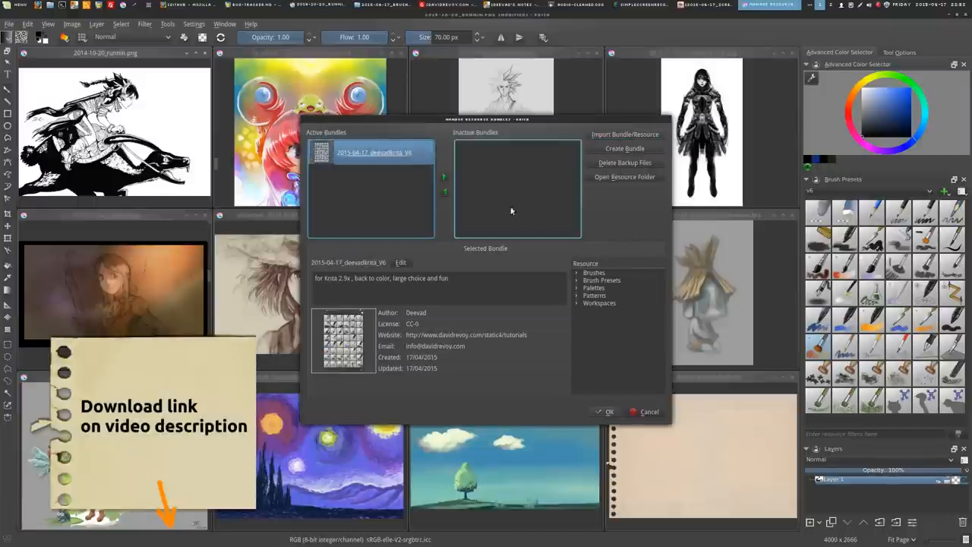
{"action": "left_click", "coordinate": [594, 273]}
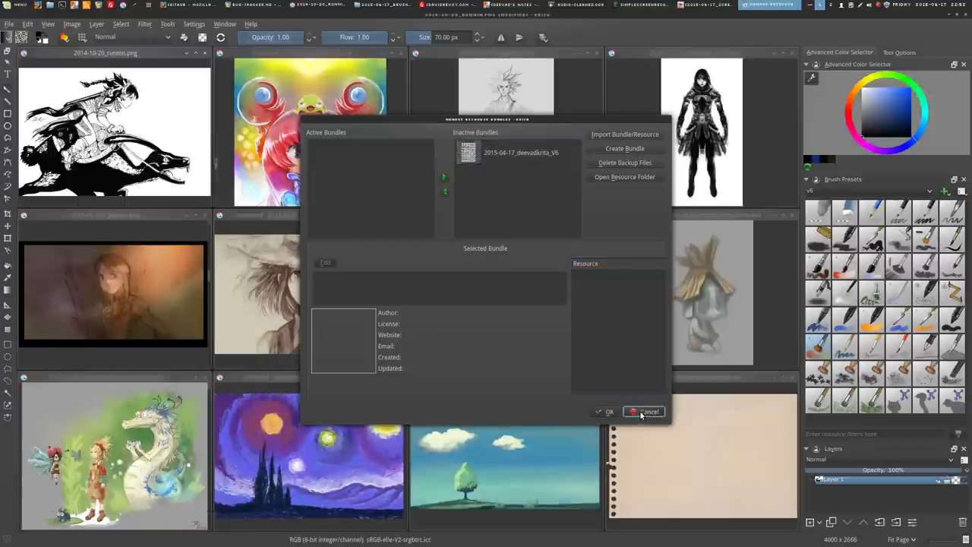
{"action": "left_click", "coordinate": [644, 411]}
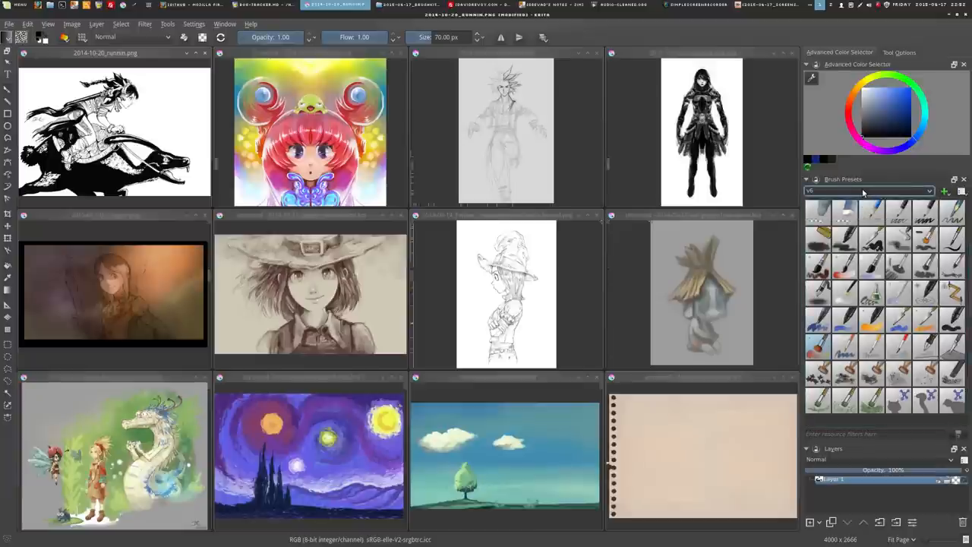
{"action": "left_click", "coordinate": [866, 191]}
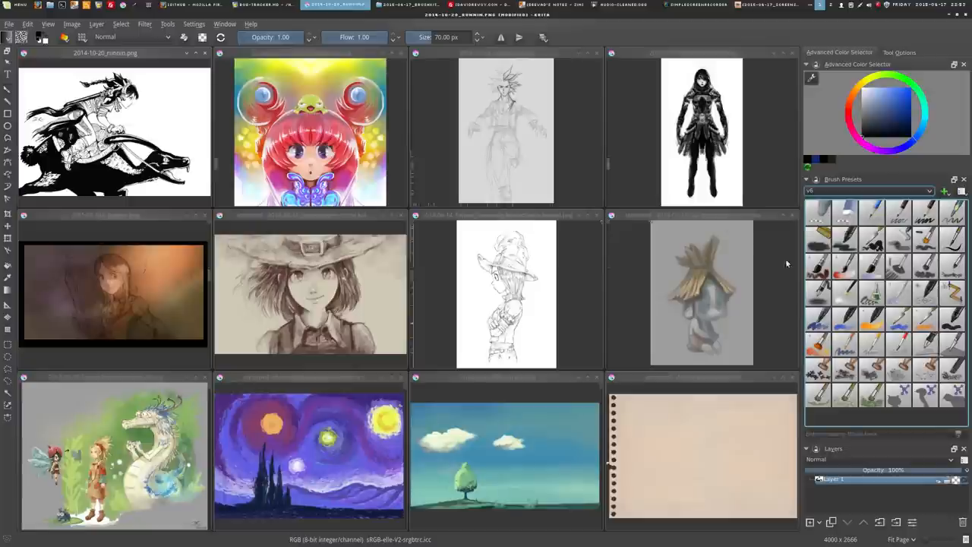
{"action": "mouse_move", "coordinate": [737, 332]}
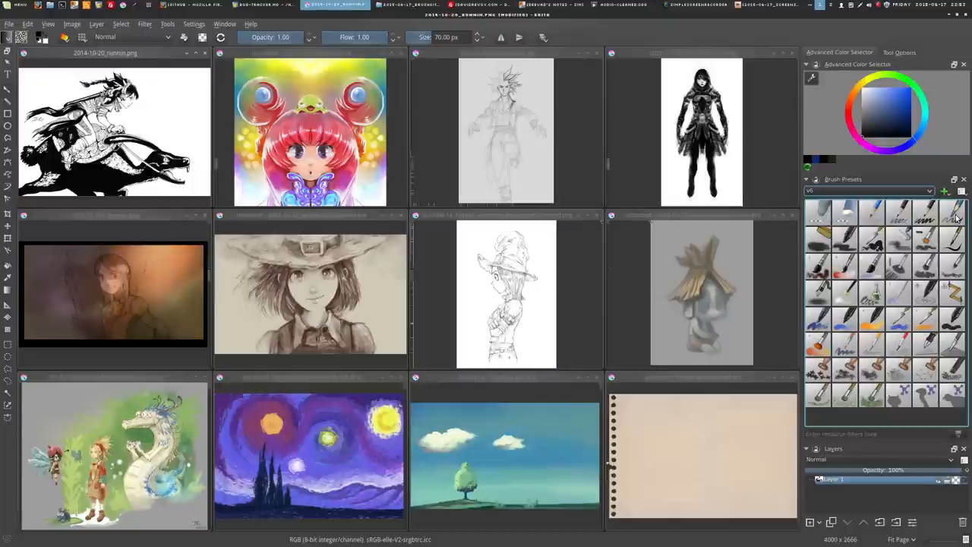
{"action": "mouse_move", "coordinate": [872, 215]}
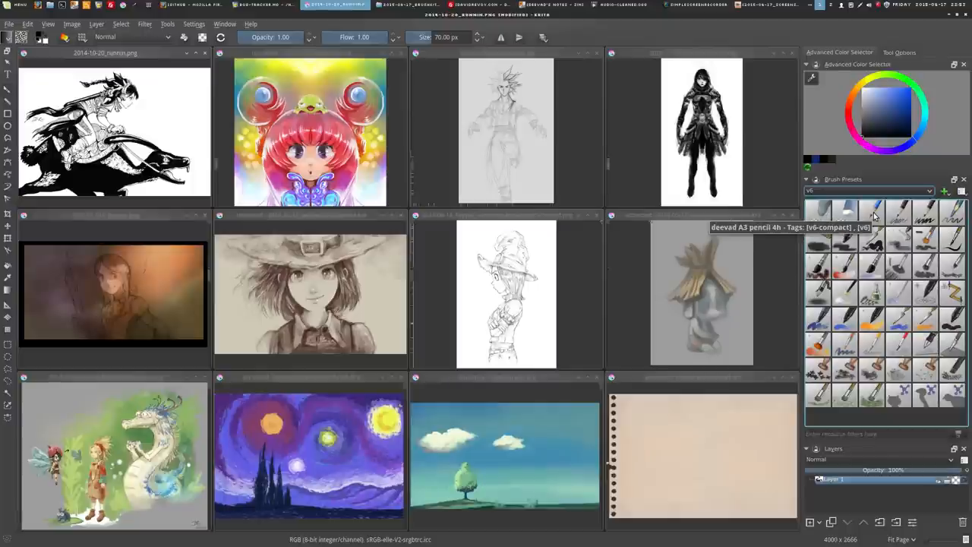
{"action": "mouse_move", "coordinate": [819, 215]}
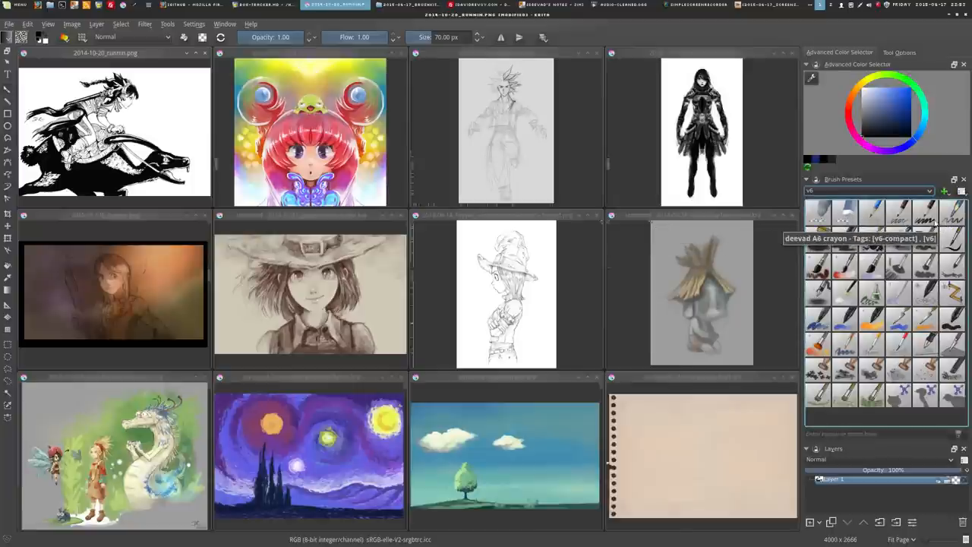
{"action": "mouse_move", "coordinate": [896, 220]}
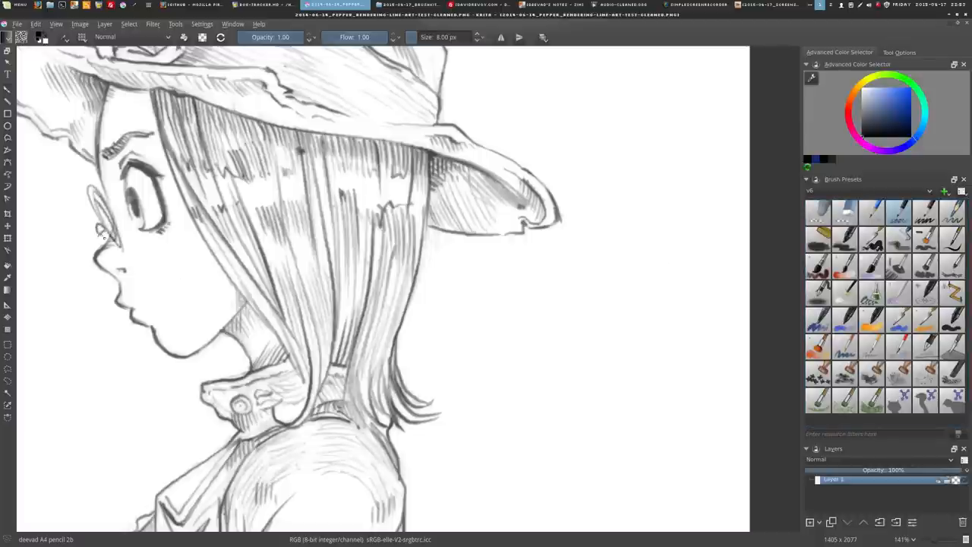
Test pencil and crayon presets: glasses, light and bold zigzags by the hat, a mouth stroke
{"action": "left_click_drag", "start_coordinate": [175, 209], "coordinate": [97, 239]}
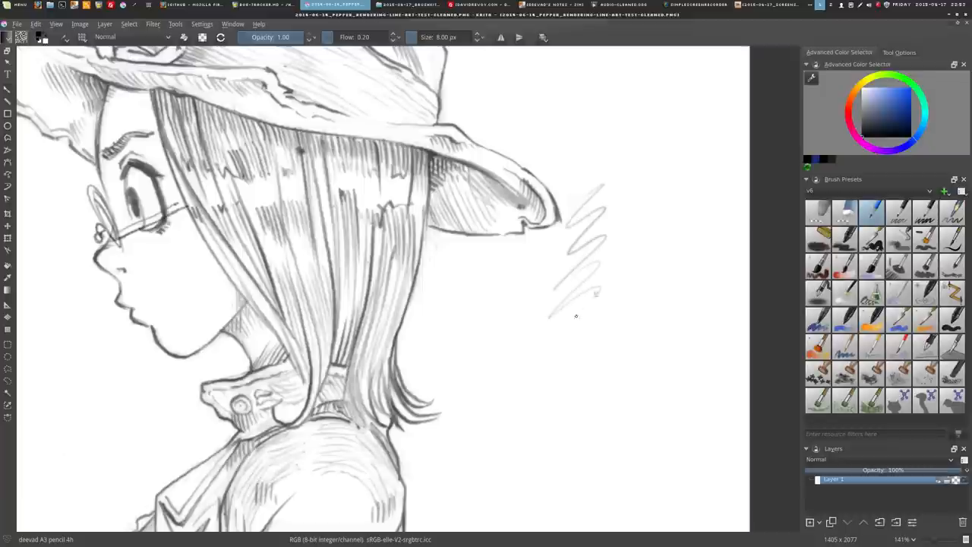
{"action": "left_click_drag", "start_coordinate": [577, 311], "coordinate": [585, 421]}
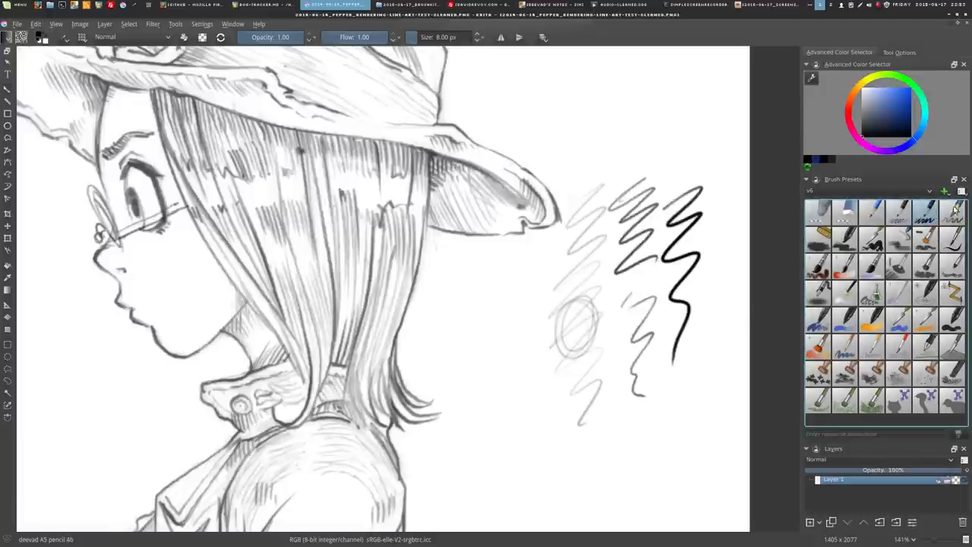
{"action": "left_click_drag", "start_coordinate": [714, 190], "coordinate": [706, 440]}
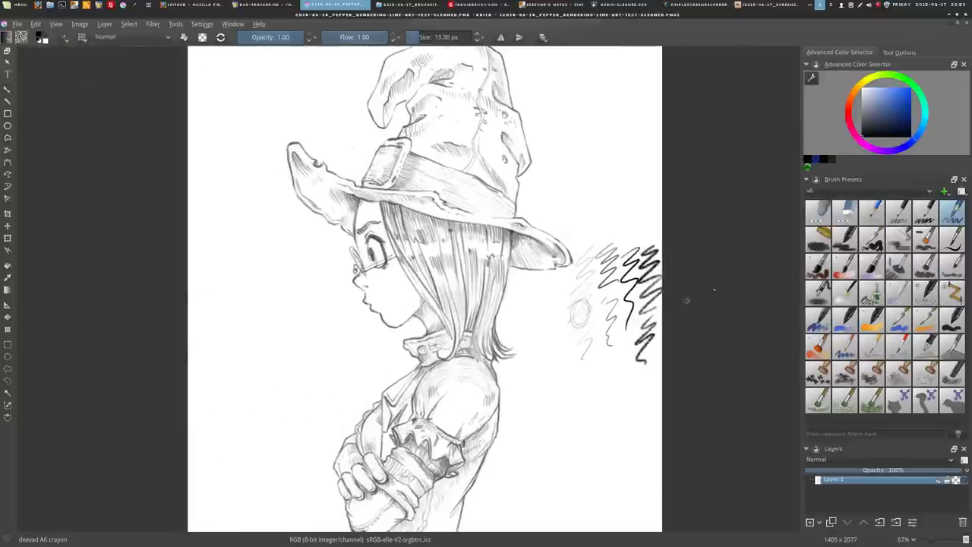
{"action": "left_click", "coordinate": [898, 211]}
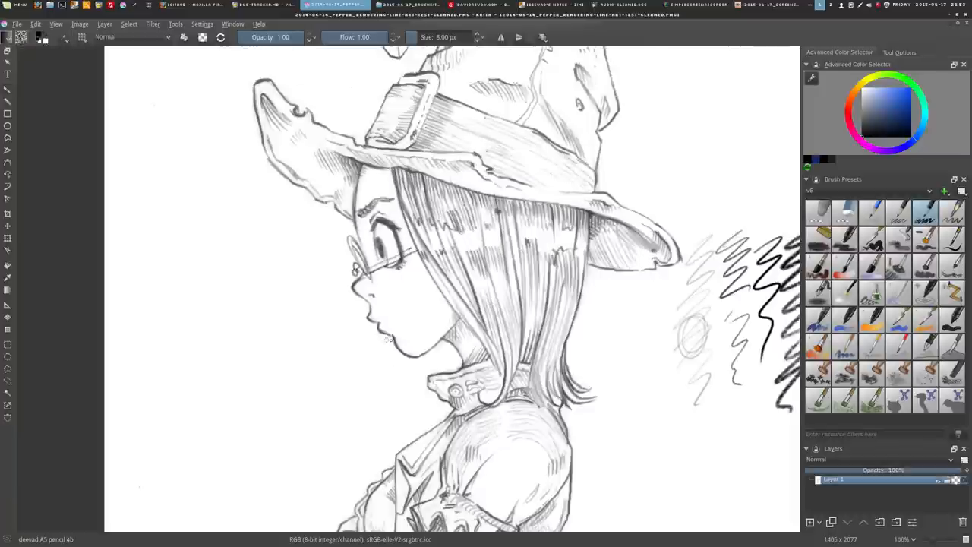
{"action": "left_click_drag", "start_coordinate": [426, 402], "coordinate": [444, 414]}
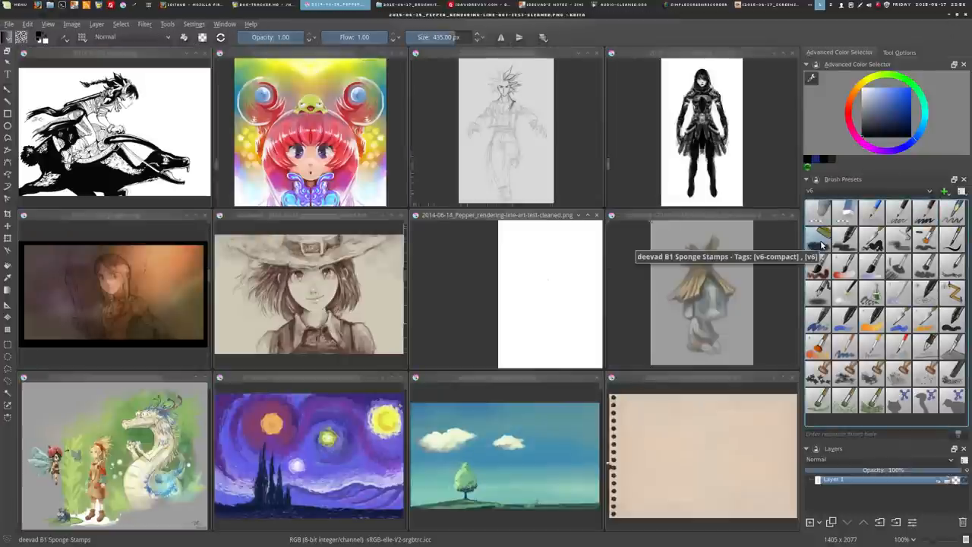
{"action": "mouse_move", "coordinate": [845, 258]}
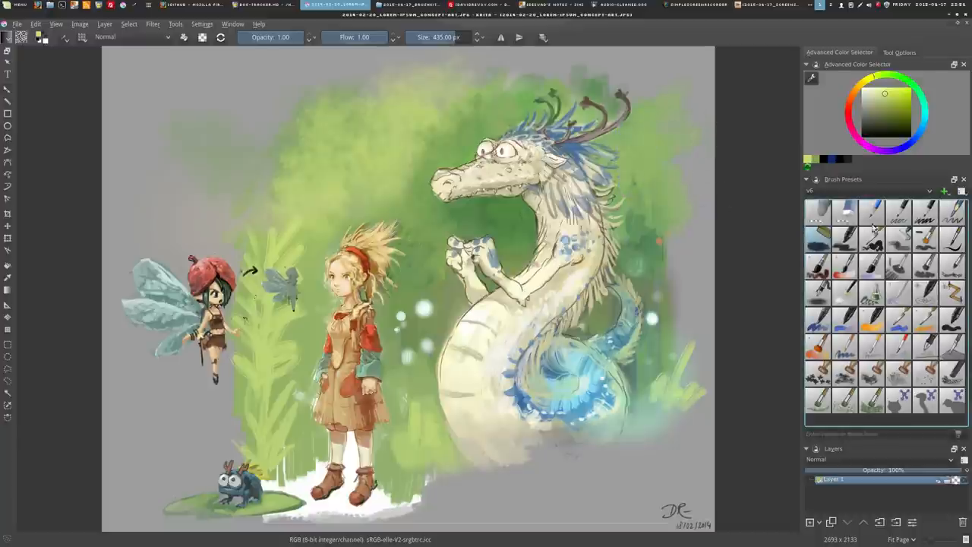
Select a sponge stamp preset for testing on the fairy and dragon painting
{"action": "left_click", "coordinate": [871, 238]}
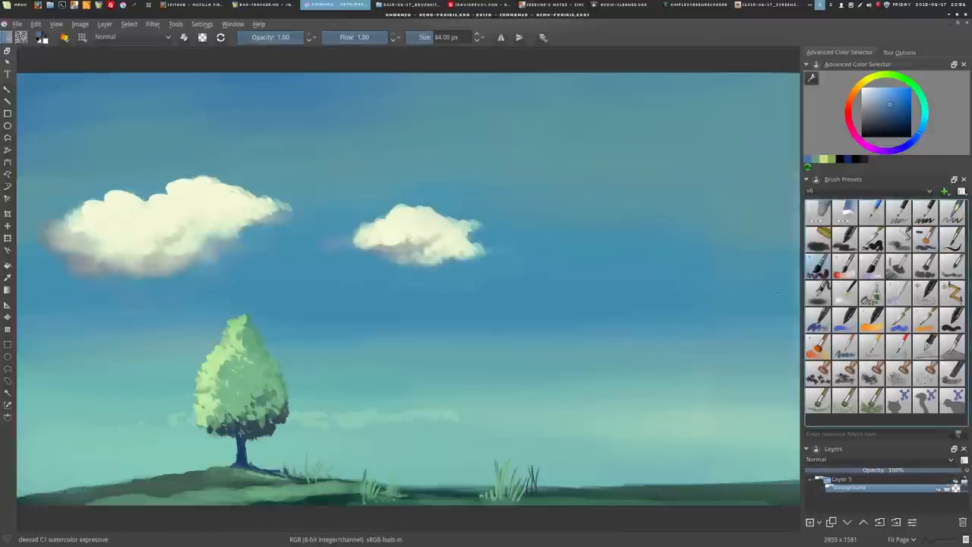
Paint two white watercolour strokes across the sky and pick the C4 rake large preset
{"action": "left_click_drag", "start_coordinate": [638, 403], "coordinate": [644, 448]}
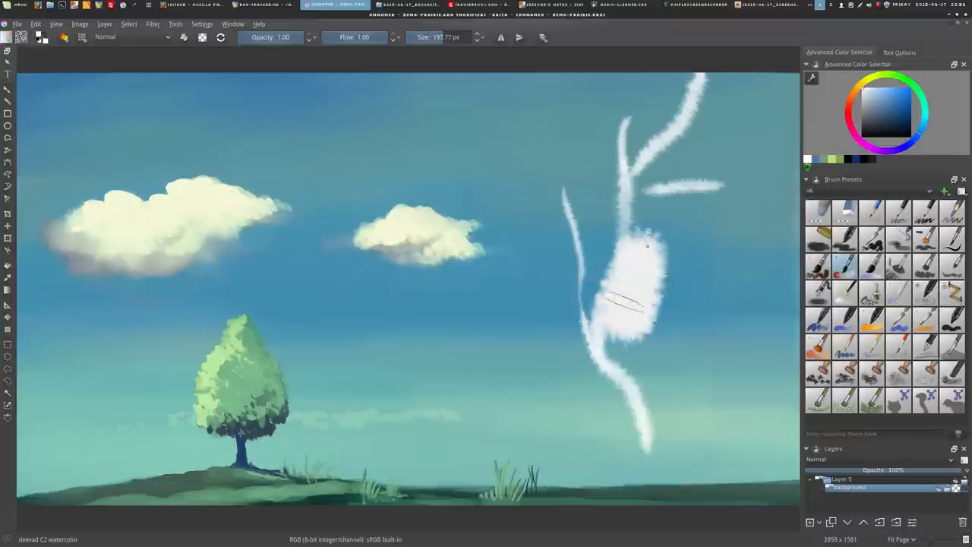
{"action": "left_click_drag", "start_coordinate": [647, 245], "coordinate": [663, 301]}
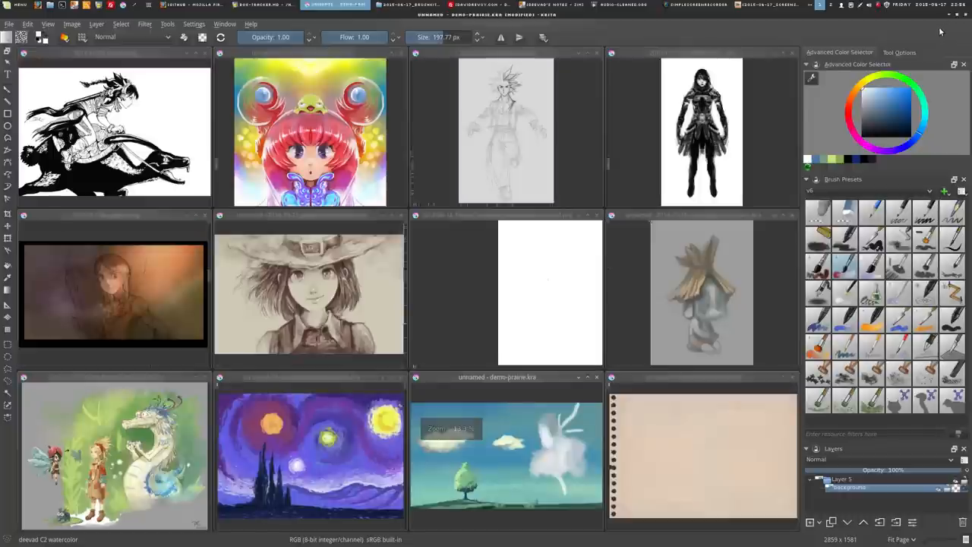
{"action": "left_click", "coordinate": [896, 266]}
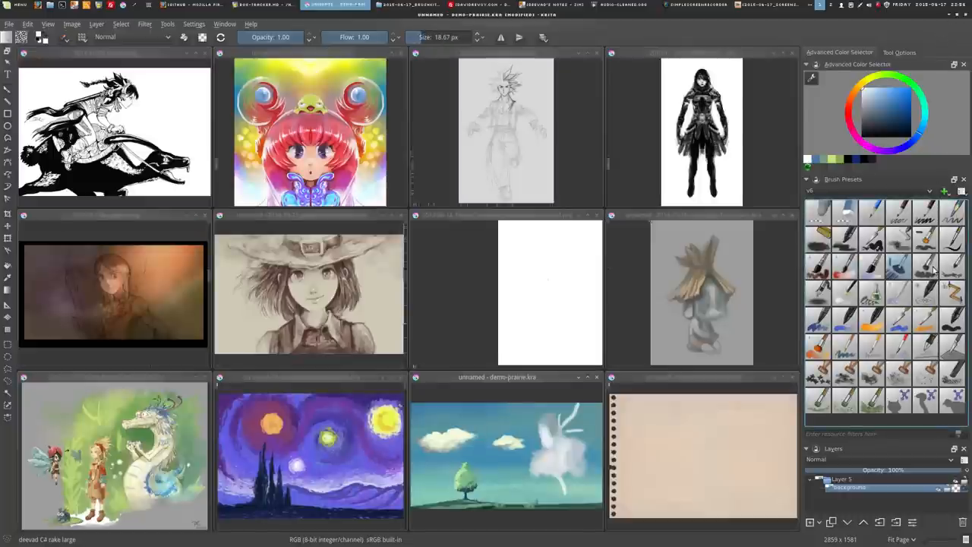
{"action": "mouse_move", "coordinate": [310, 220]}
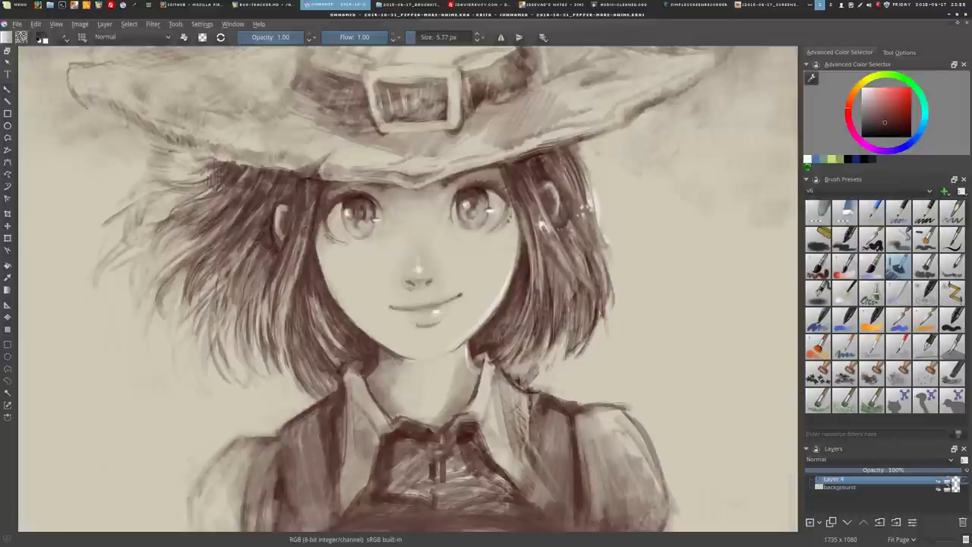
Paint a dark rake grunge test stroke across the sepia witch painting
{"action": "left_click_drag", "start_coordinate": [607, 168], "coordinate": [691, 395]}
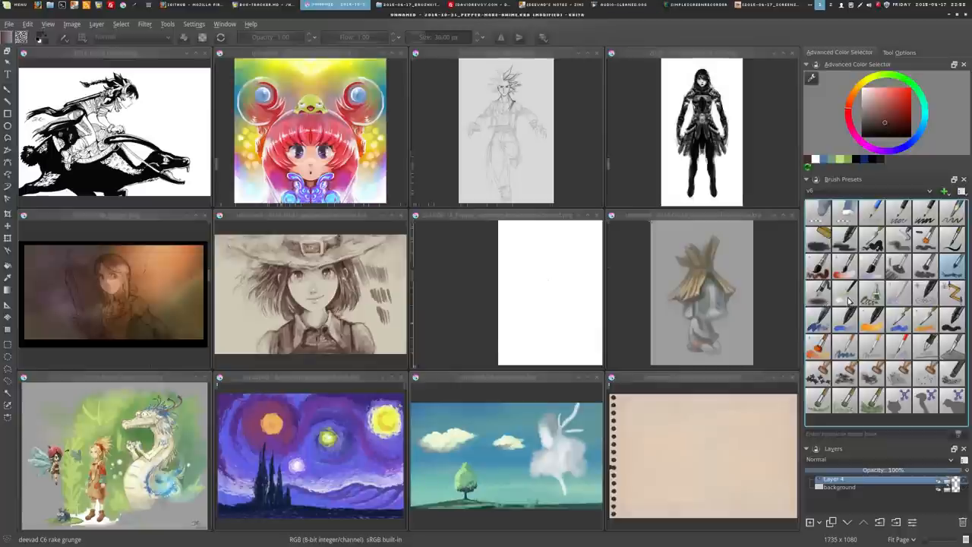
Pick the Color Dodge glow preset and add blue glow over Pepper's left side
{"action": "left_click", "coordinate": [844, 293]}
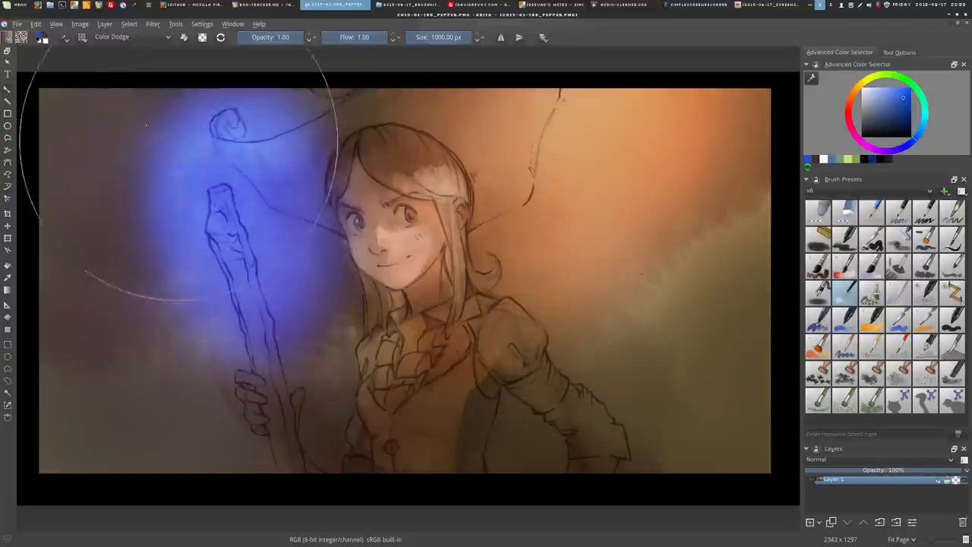
{"action": "left_click", "coordinate": [903, 98]}
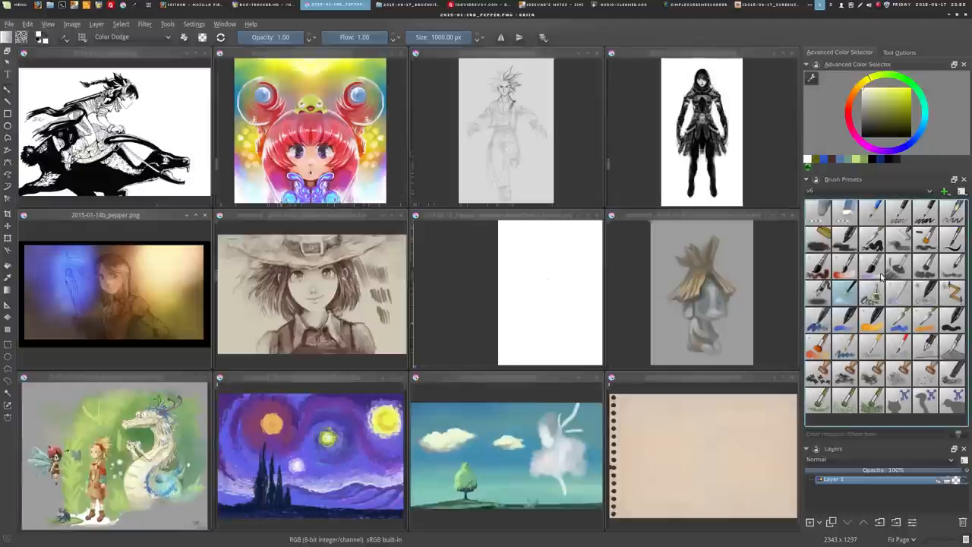
{"action": "mouse_move", "coordinate": [871, 298]}
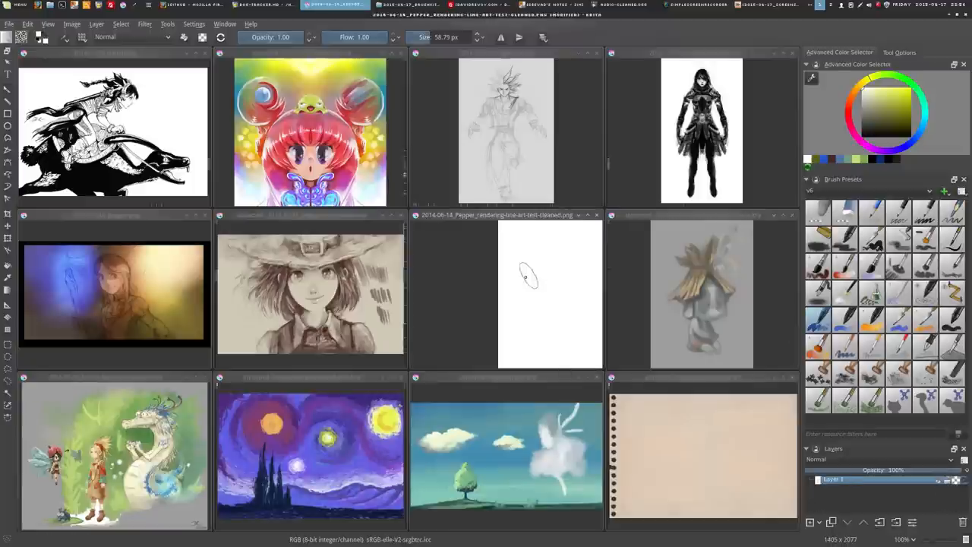
{"action": "mouse_move", "coordinate": [524, 275]}
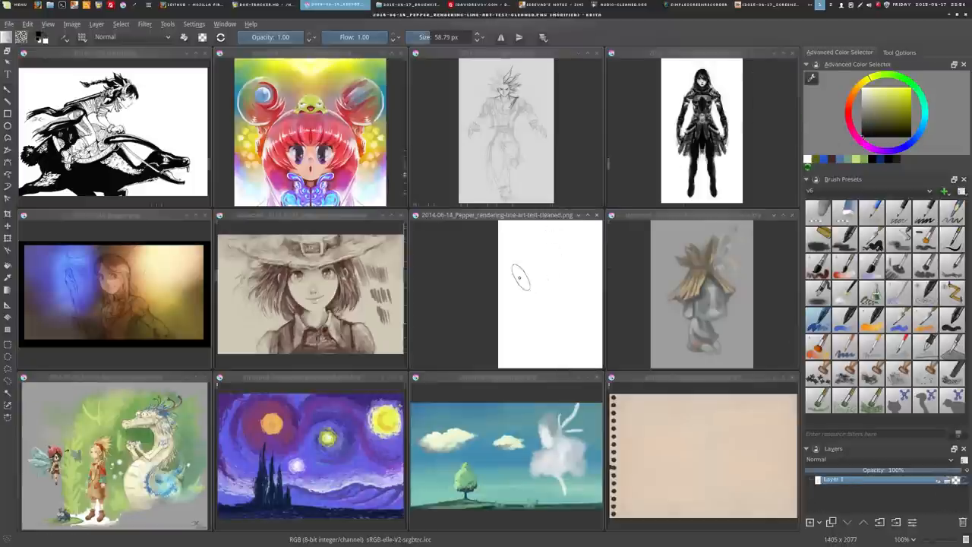
Paint overlapping broad grey marker strokes on the line-art canvas, then choose a knife preset
{"action": "left_click_drag", "start_coordinate": [524, 273], "coordinate": [555, 327]}
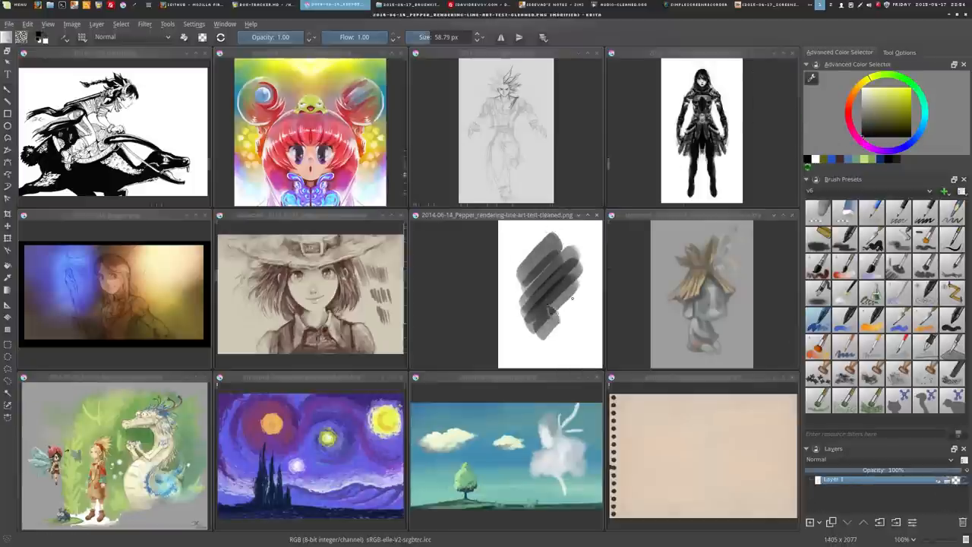
{"action": "left_click_drag", "start_coordinate": [547, 273], "coordinate": [547, 349]}
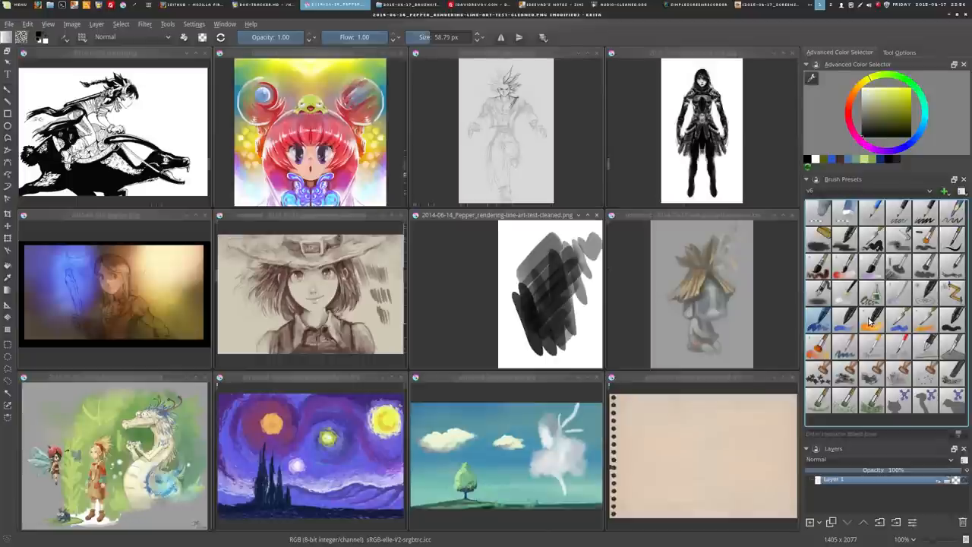
{"action": "left_click", "coordinate": [844, 321]}
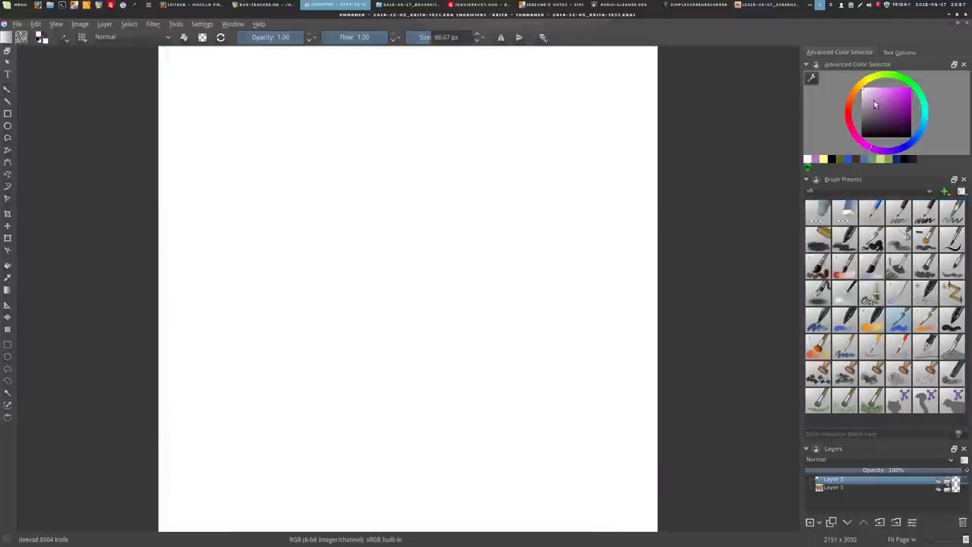
Paint magenta strokes with E005 knife mixing smudging, then dark purple with E004 knife
{"action": "left_click_drag", "start_coordinate": [456, 114], "coordinate": [440, 281]}
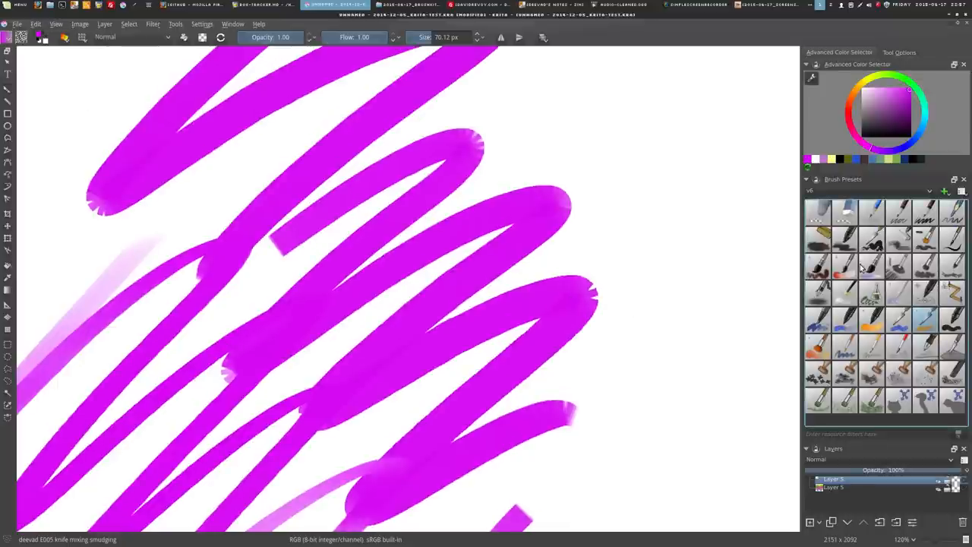
{"action": "left_click", "coordinate": [900, 114]}
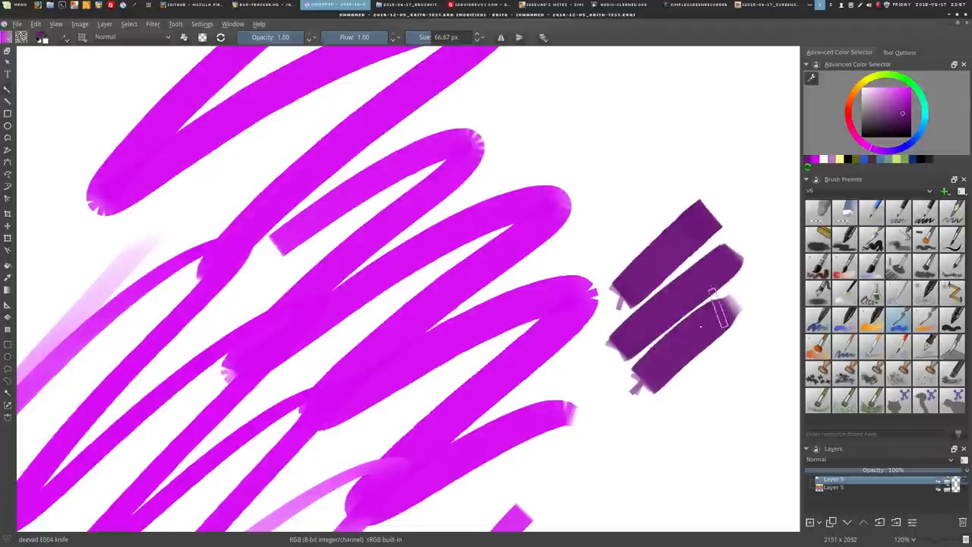
{"action": "left_click_drag", "start_coordinate": [718, 312], "coordinate": [638, 440]}
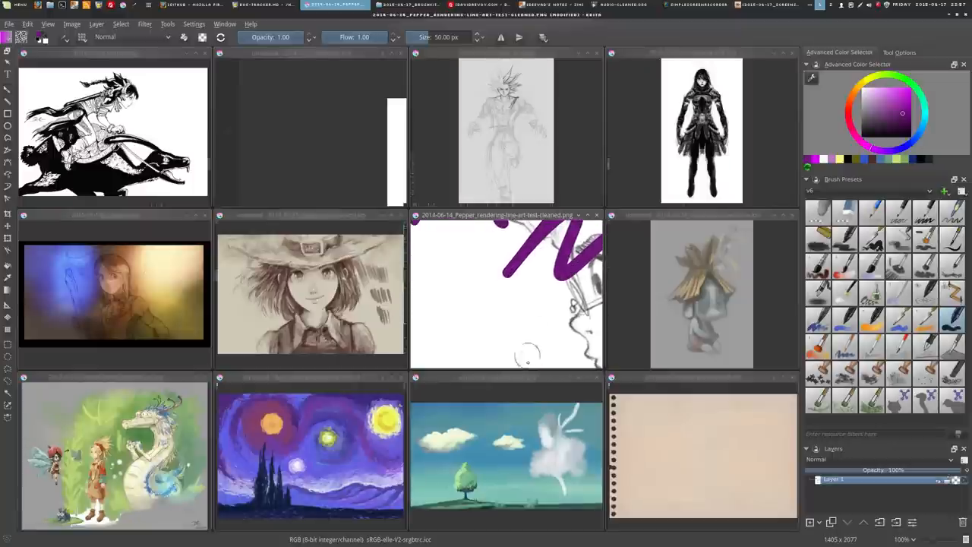
Select the E008 detail large brush preset
{"action": "left_click", "coordinate": [818, 348]}
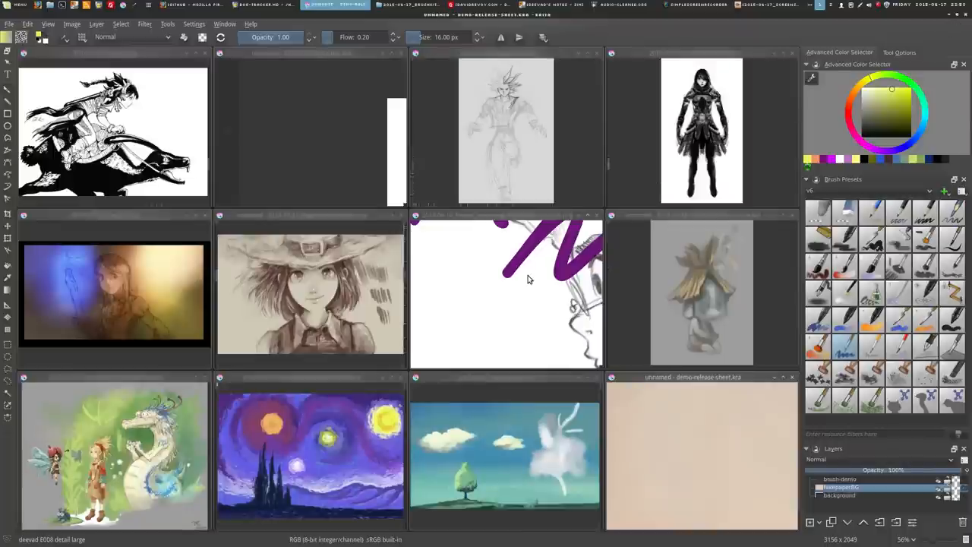
{"action": "mouse_move", "coordinate": [695, 243]}
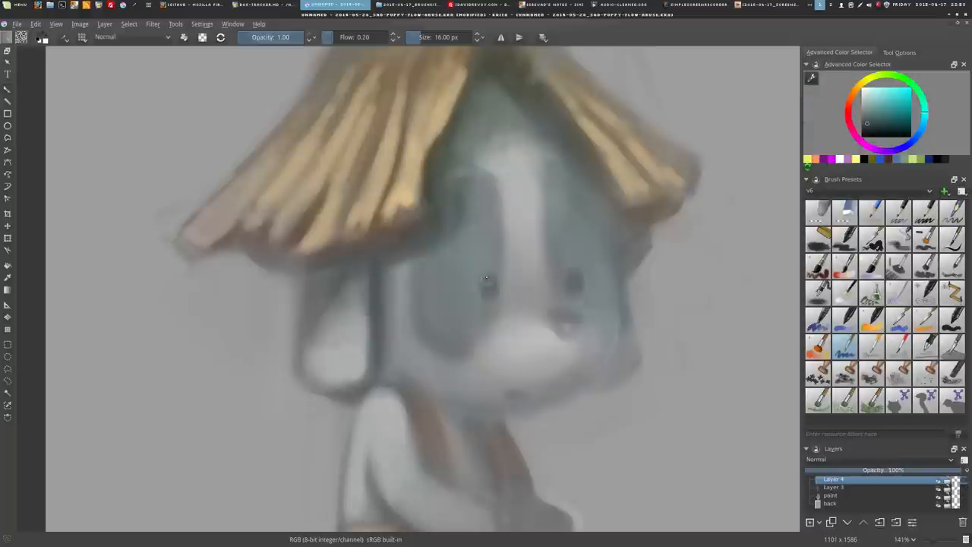
Pick the E010 detail rigger preset and dab a white highlight into the puppy's eye
{"action": "left_click", "coordinate": [490, 285]}
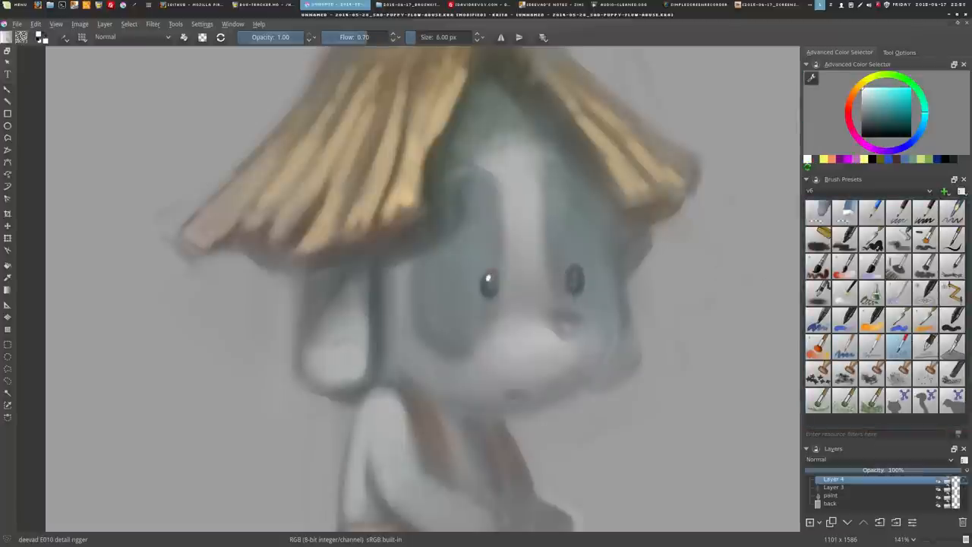
{"action": "left_click", "coordinate": [571, 275]}
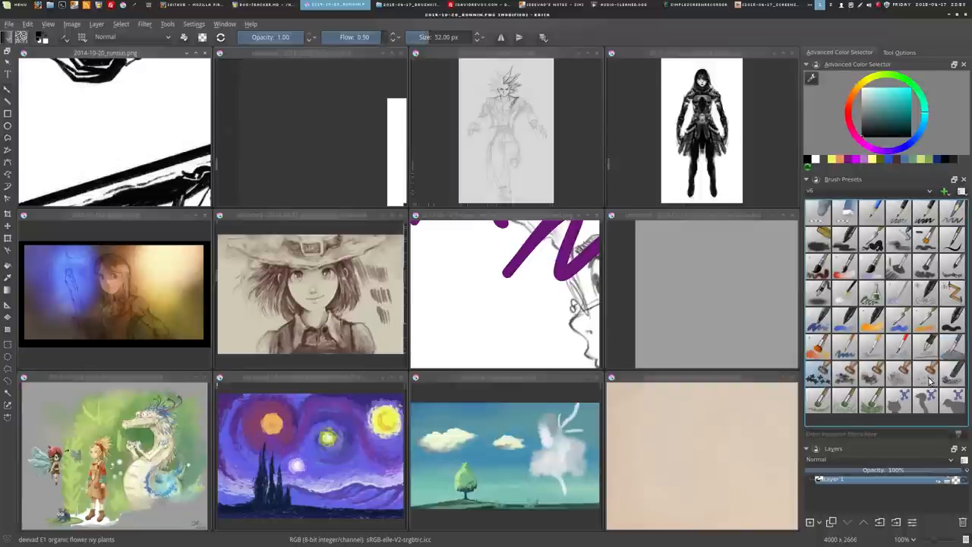
{"action": "mouse_move", "coordinate": [729, 380]}
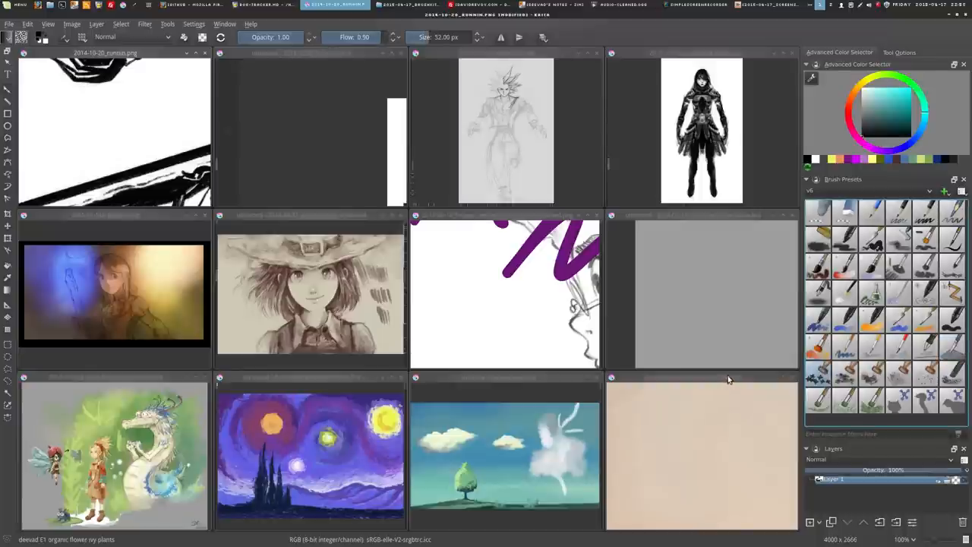
{"action": "mouse_move", "coordinate": [522, 374]}
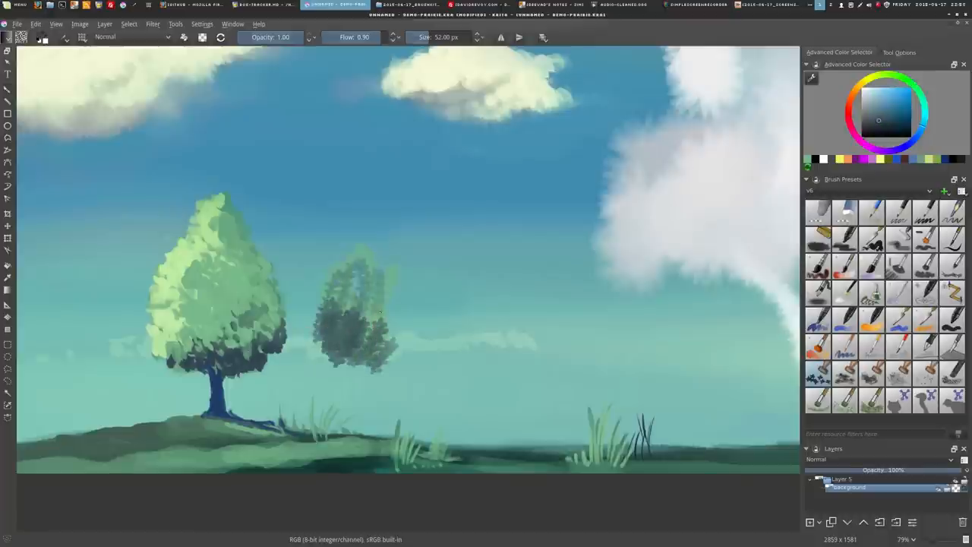
Paint the second tree with light green foliage and a trunk, then select the E6 template texture preset
{"action": "left_click", "coordinate": [351, 325]}
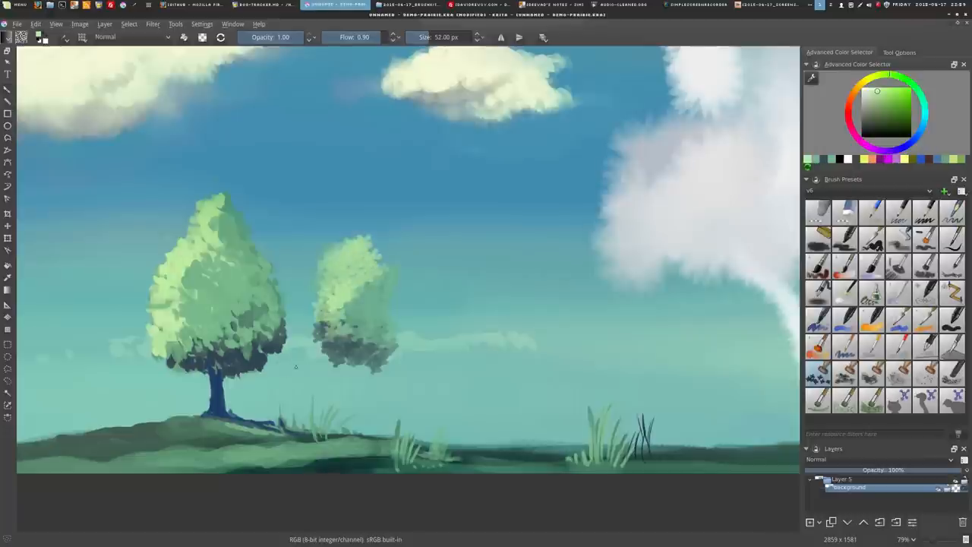
{"action": "left_click_drag", "start_coordinate": [357, 357], "coordinate": [357, 433]}
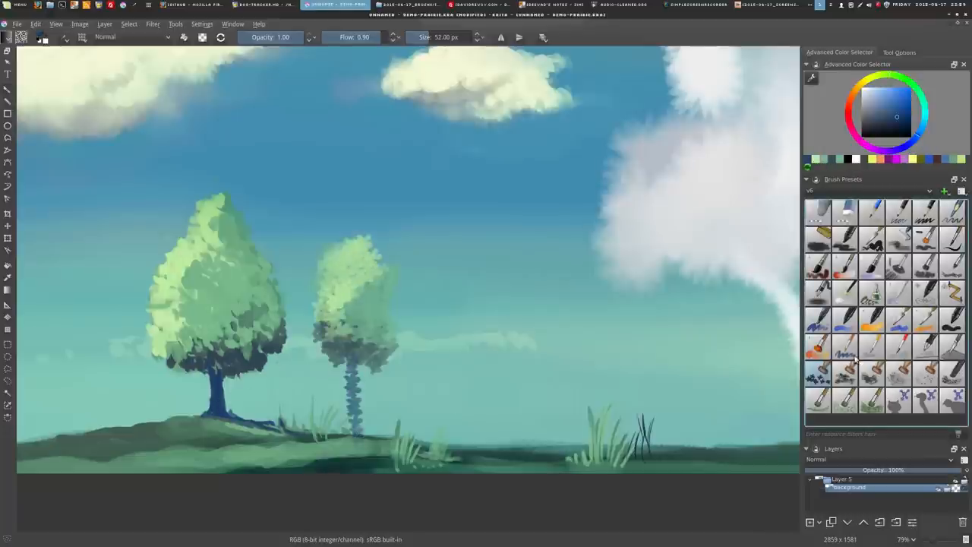
{"action": "left_click", "coordinate": [498, 429]}
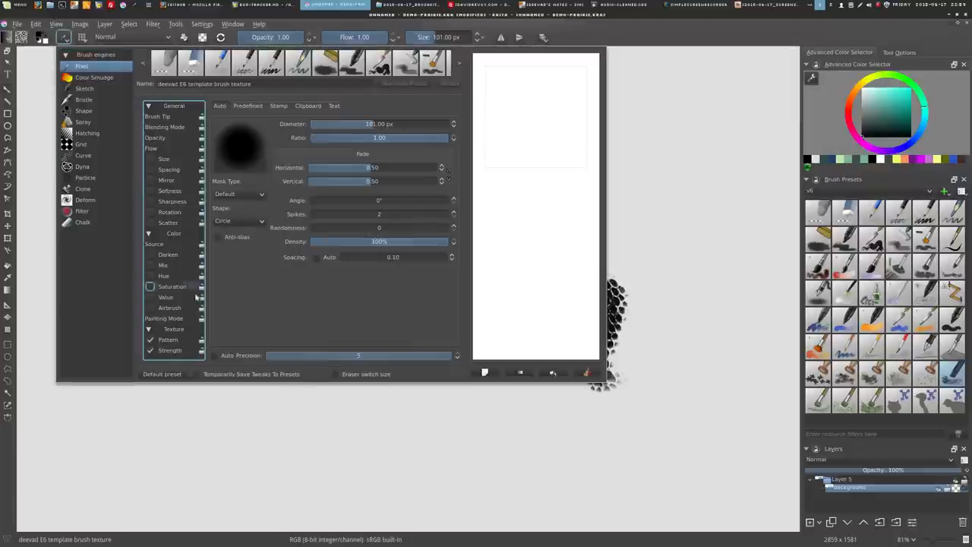
Close the Brush Editor and paint a soft grey textured test stroke across the canvas
{"action": "left_click", "coordinate": [168, 339]}
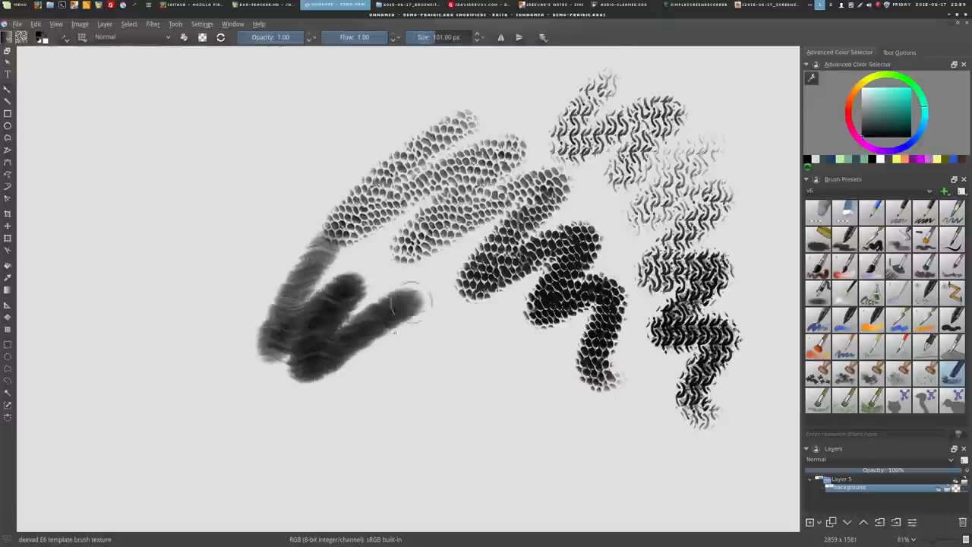
{"action": "left_click_drag", "start_coordinate": [365, 303], "coordinate": [608, 486]}
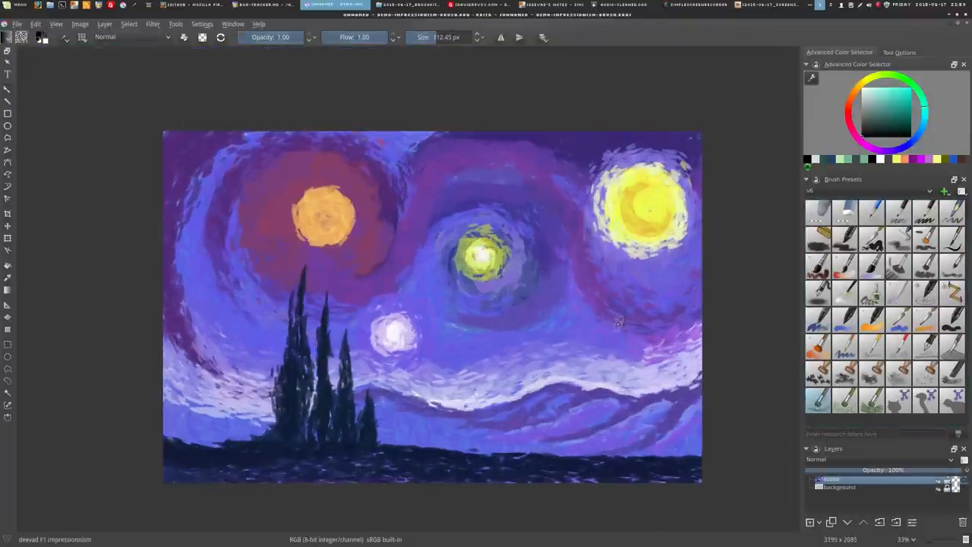
Finish the looping rainbow nyancat lettering with a final loop
{"action": "scroll", "scroll_direction": "up", "scroll_amount": 3}
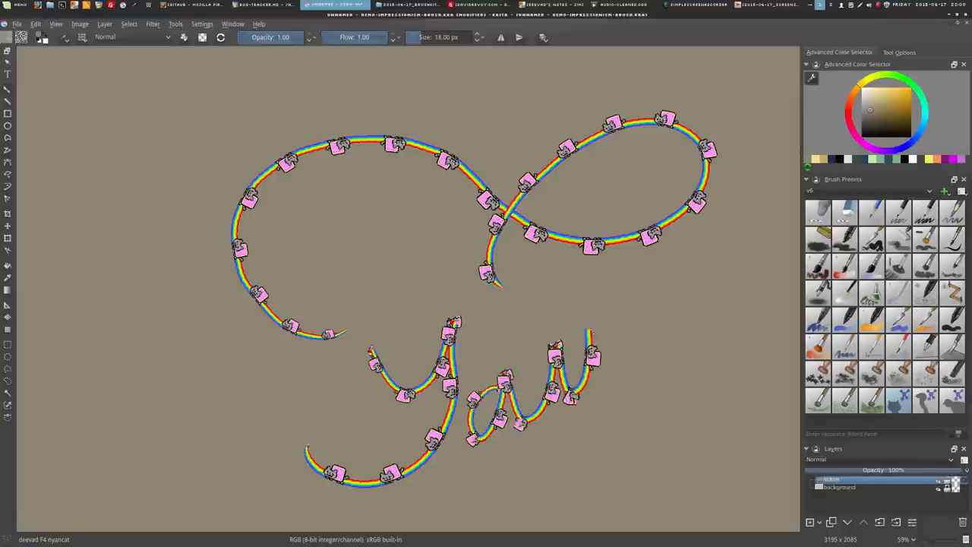
{"action": "left_click_drag", "start_coordinate": [592, 326], "coordinate": [669, 425]}
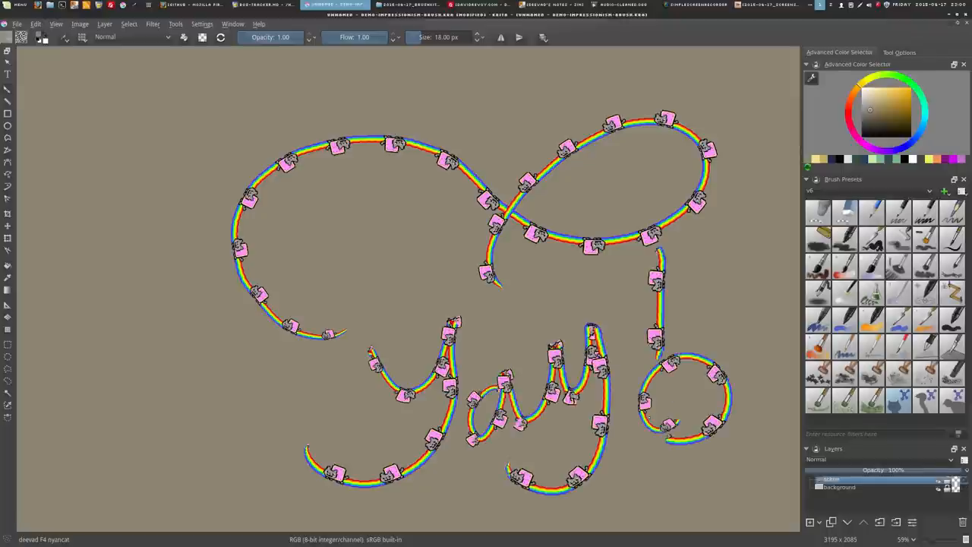